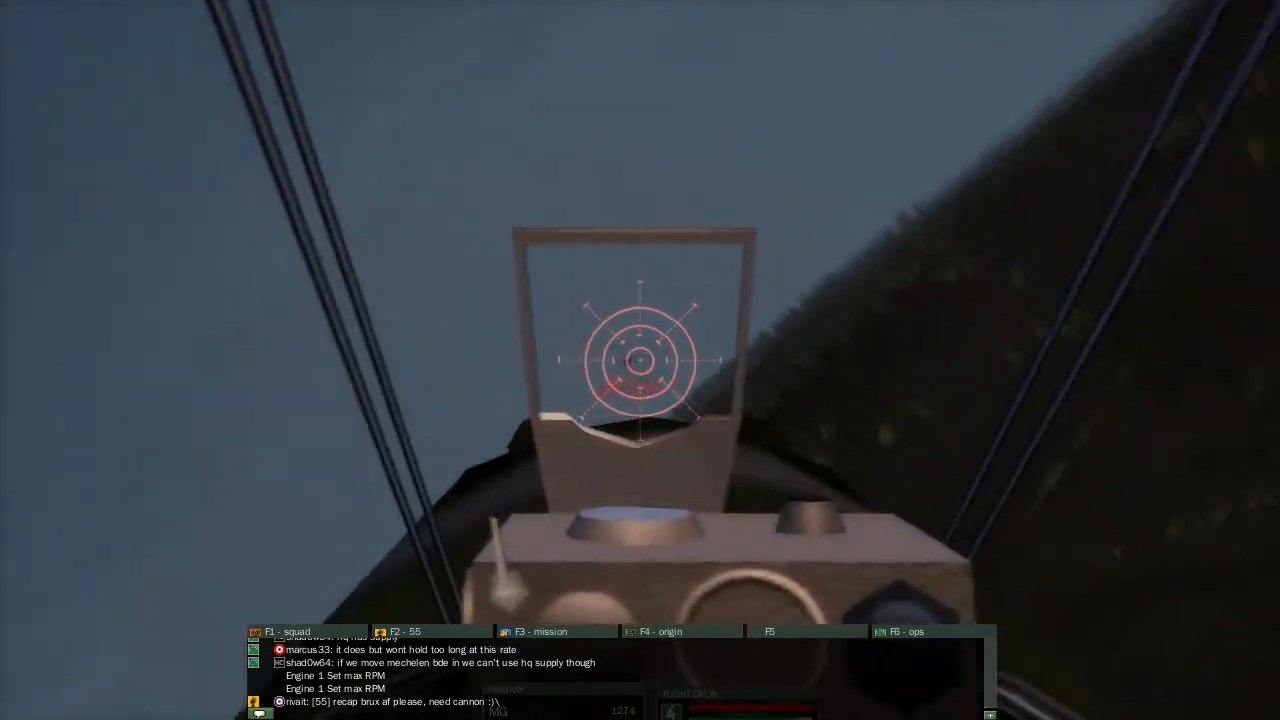
{"action": "mouse_move", "coordinate": [640, 360]}
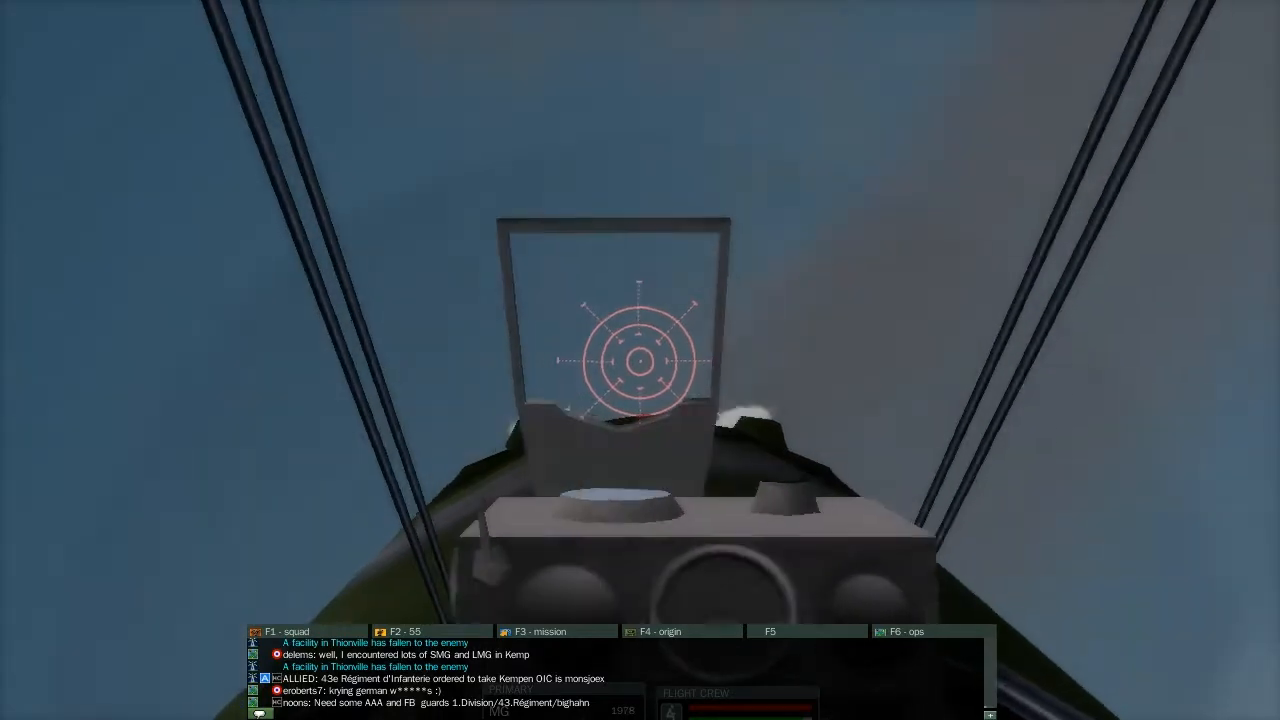
{"action": "mouse_move", "coordinate": [640, 360]}
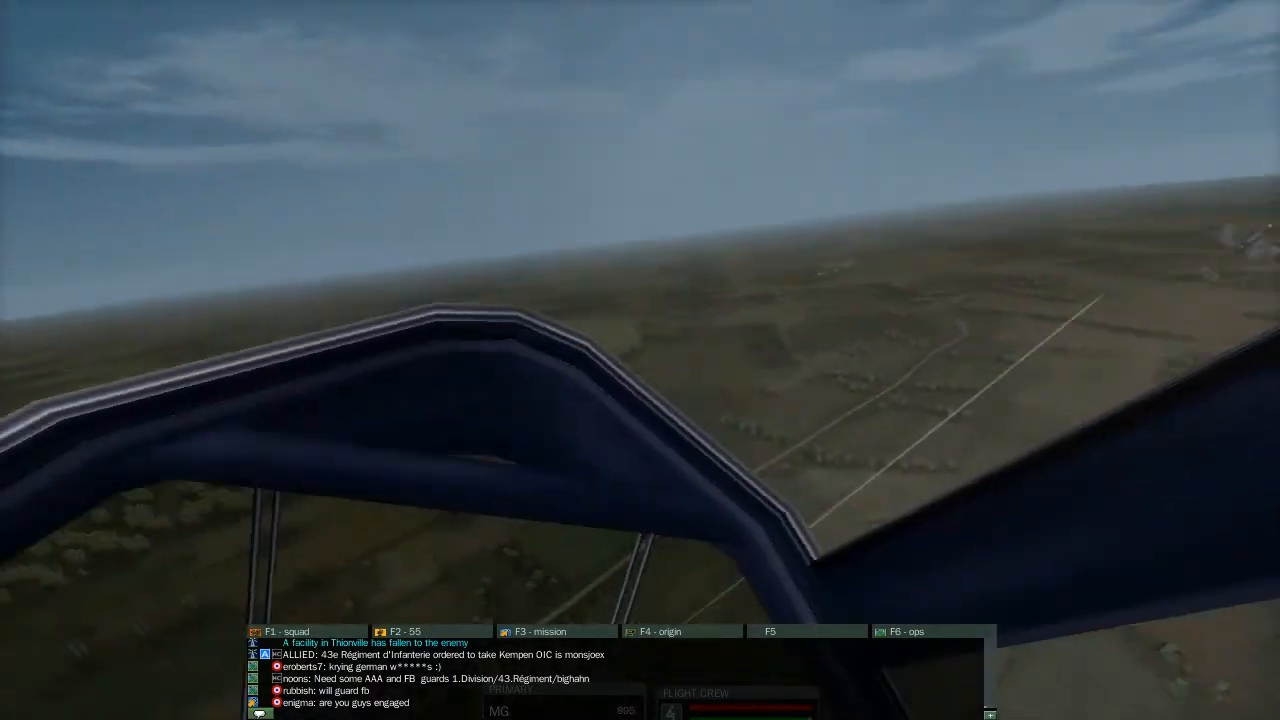
{"action": "mouse_move", "coordinate": [640, 360]}
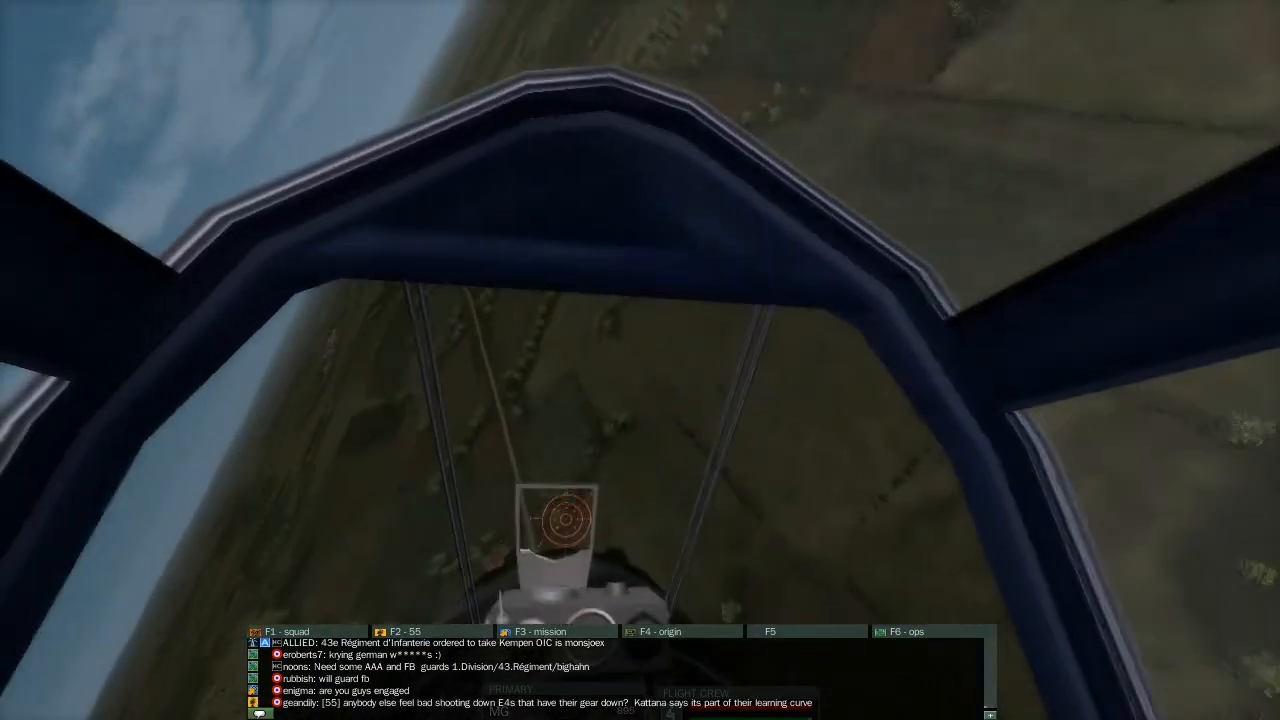